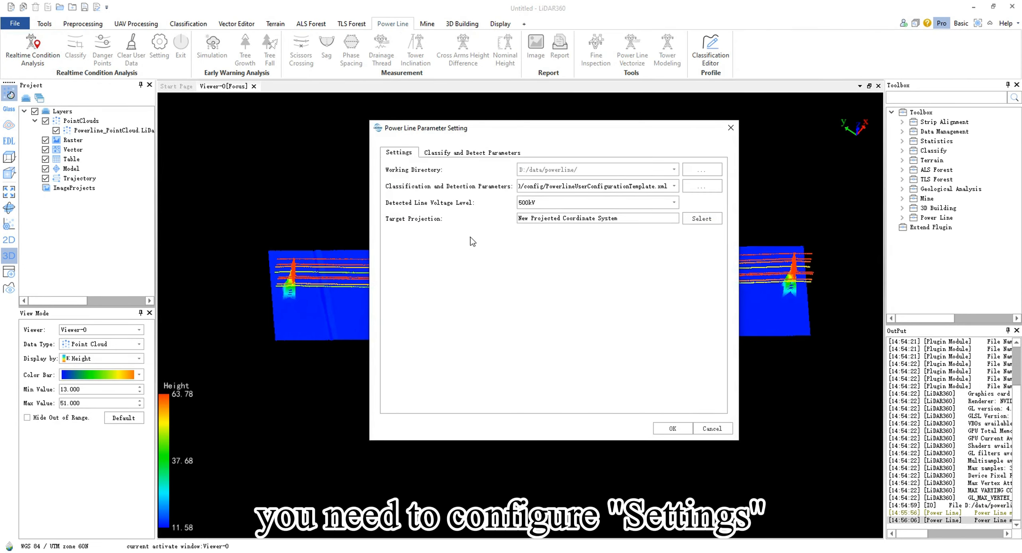
Step: Review the Classify and Detect parameters and confirm the 500kV power line settings
{"action": "left_click", "coordinate": [472, 152]}
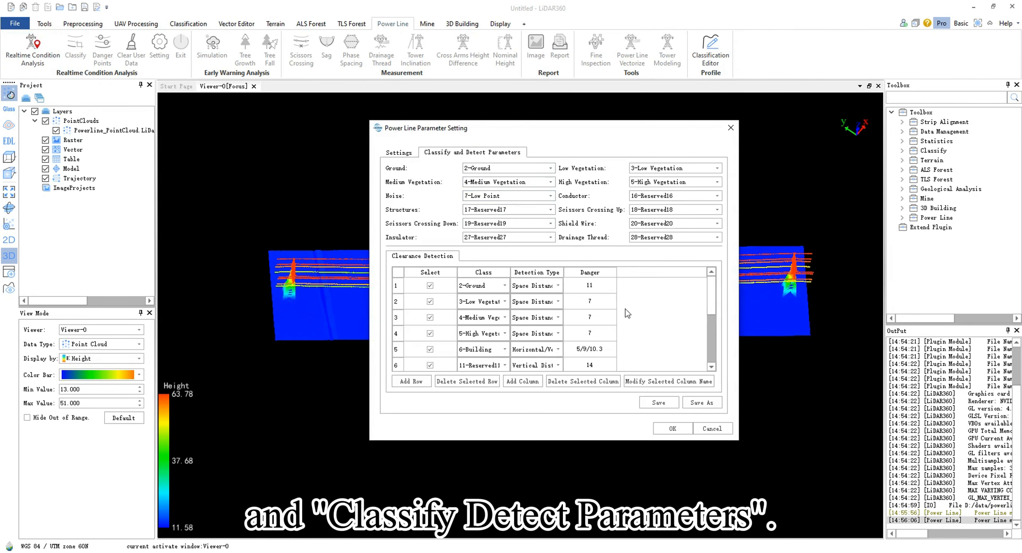
{"action": "left_click", "coordinate": [672, 429]}
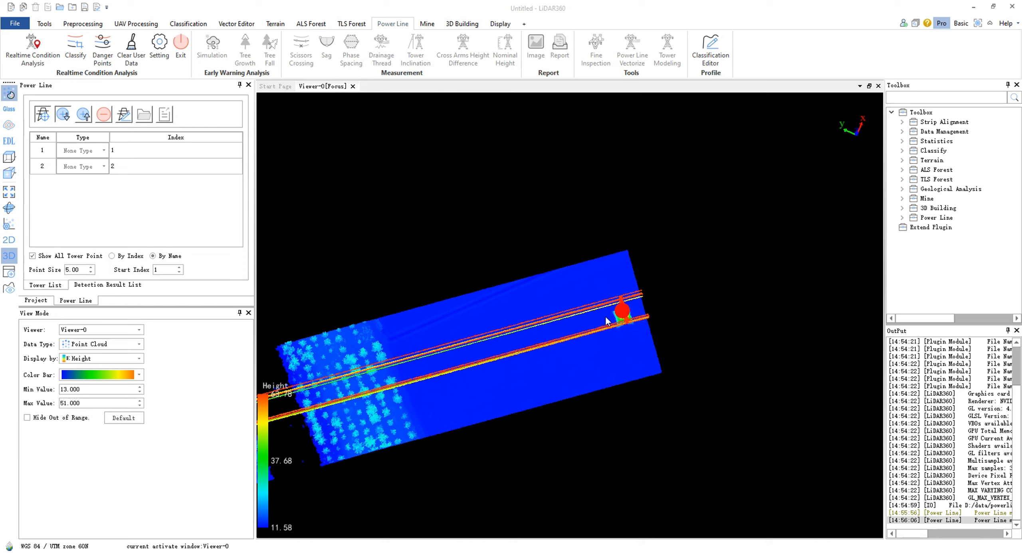
Step: Set tower 2 to Tension Tower and start point classification between towers 1 and 2
{"action": "left_click", "coordinate": [104, 166]}
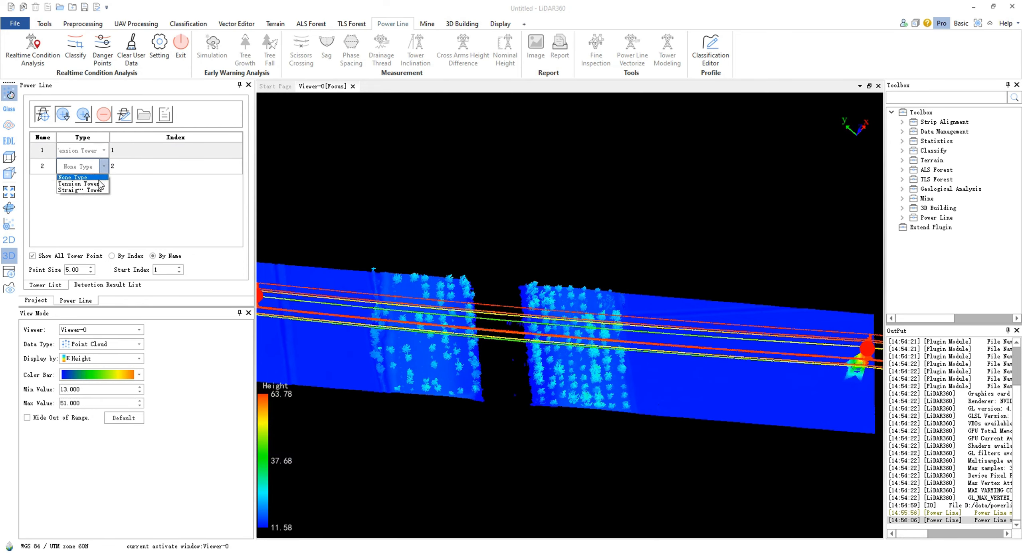
{"action": "left_click", "coordinate": [75, 183]}
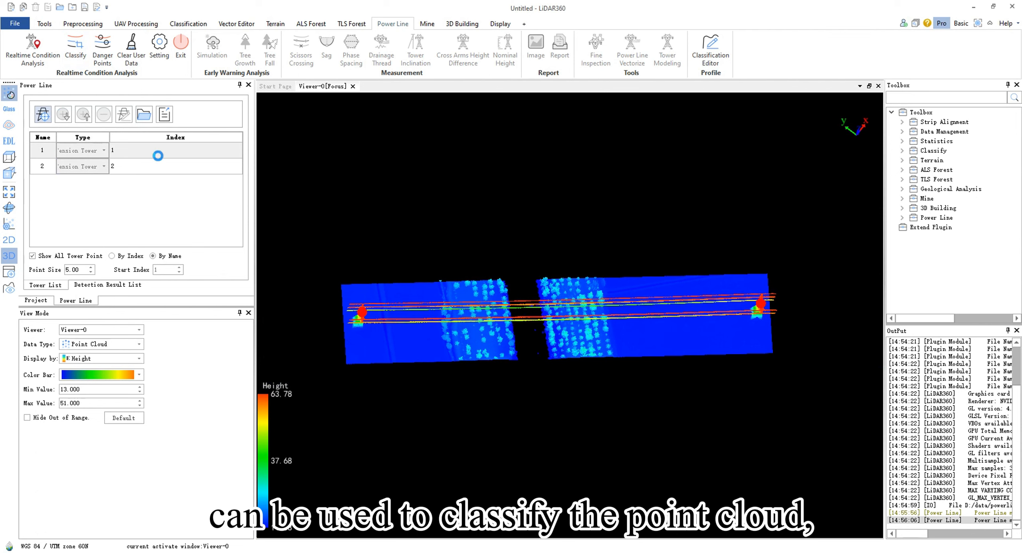
{"action": "left_click", "coordinate": [75, 48]}
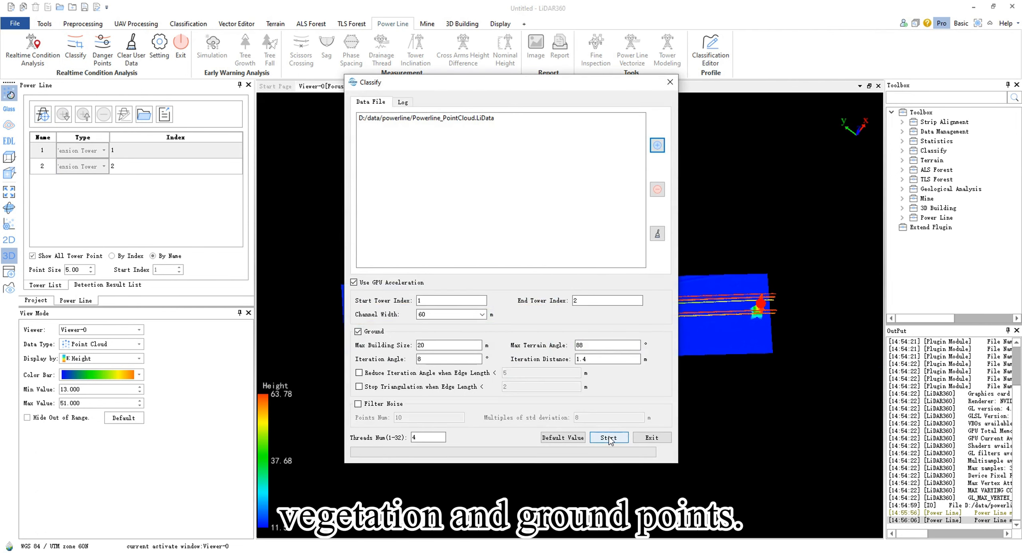
{"action": "left_click", "coordinate": [608, 437]}
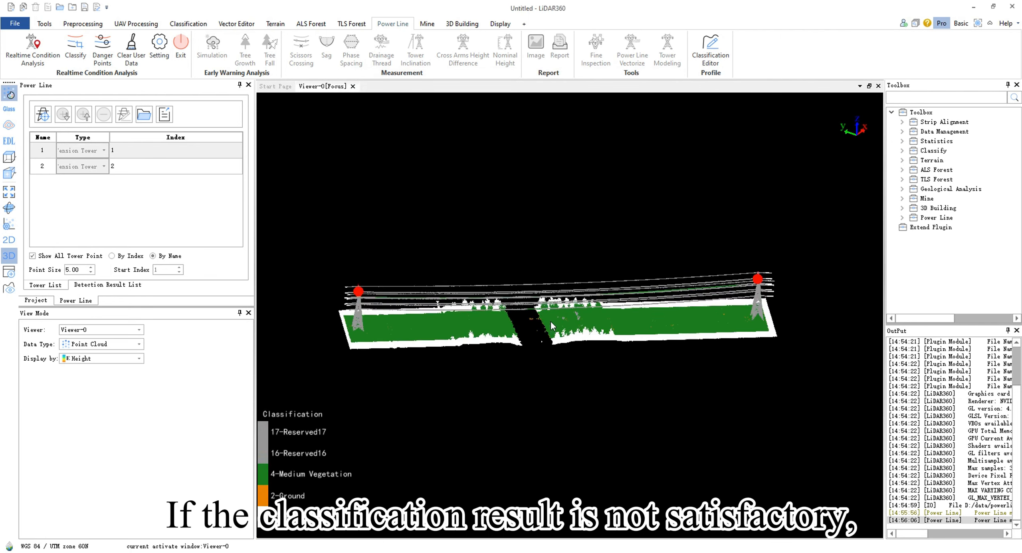
{"action": "left_click", "coordinate": [711, 50]}
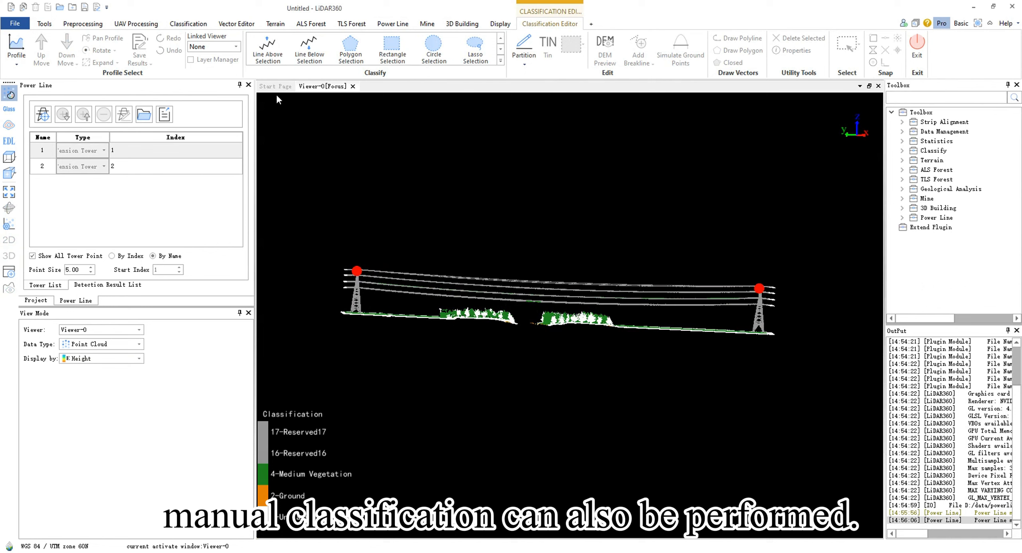
{"action": "left_click", "coordinate": [266, 49]}
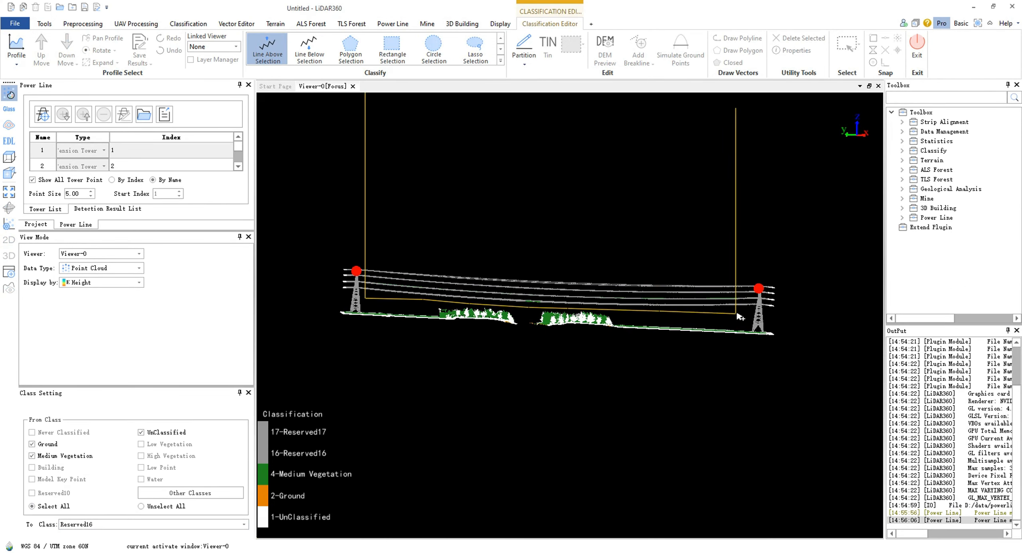
{"action": "left_click", "coordinate": [393, 23]}
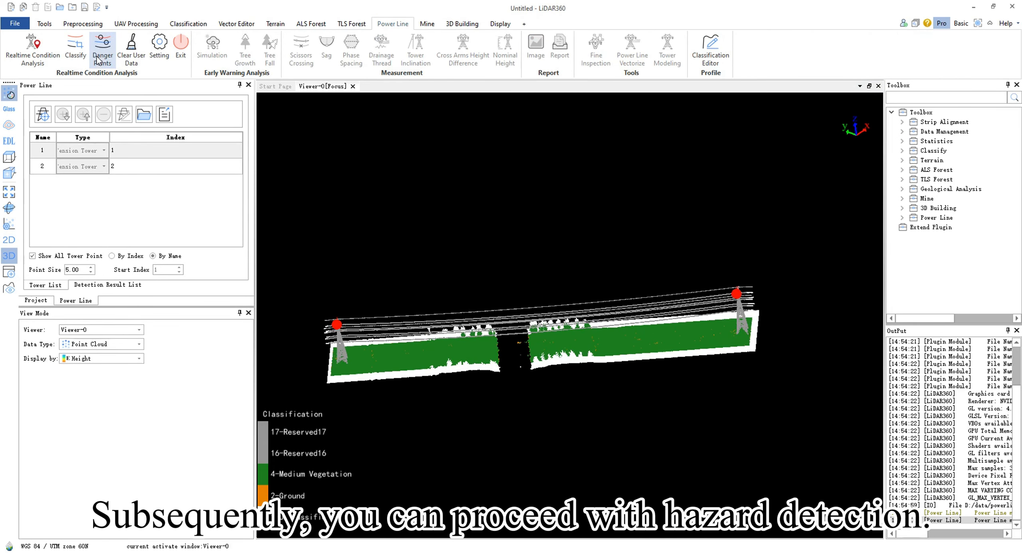
Step: Run Danger Points detection with Cluster By Class for towers 1 to 2 and confirm success
{"action": "left_click", "coordinate": [102, 49]}
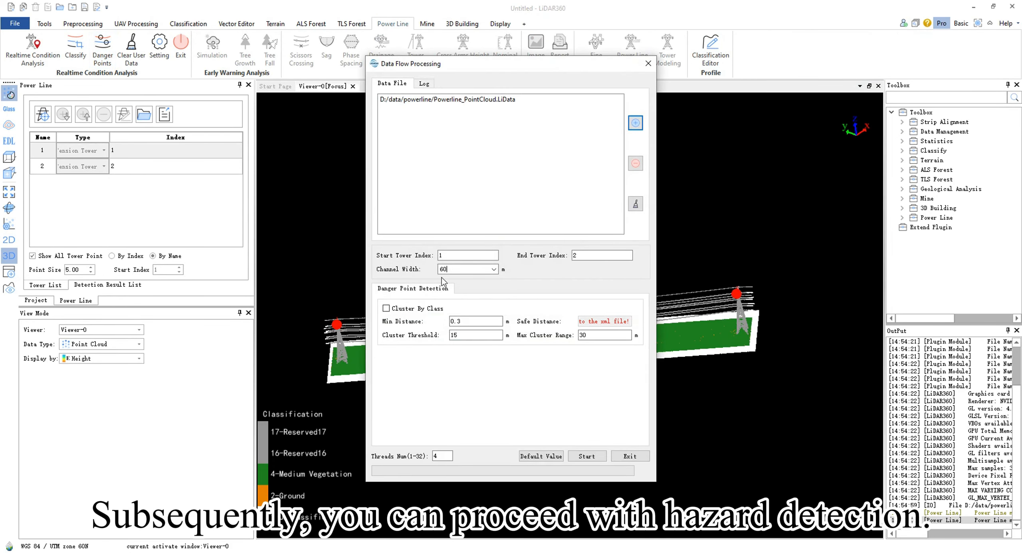
{"action": "mouse_move", "coordinate": [479, 366]}
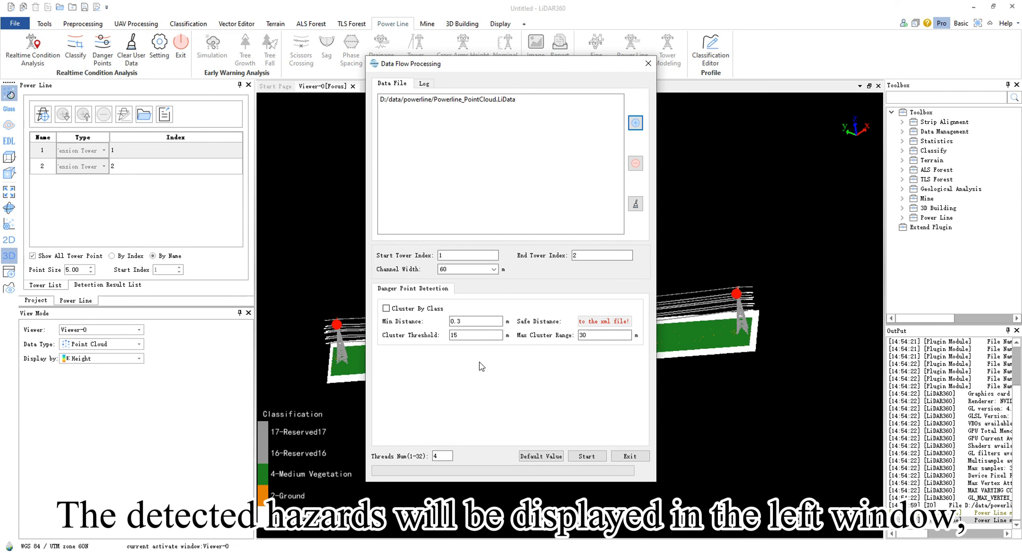
{"action": "left_click", "coordinate": [586, 456]}
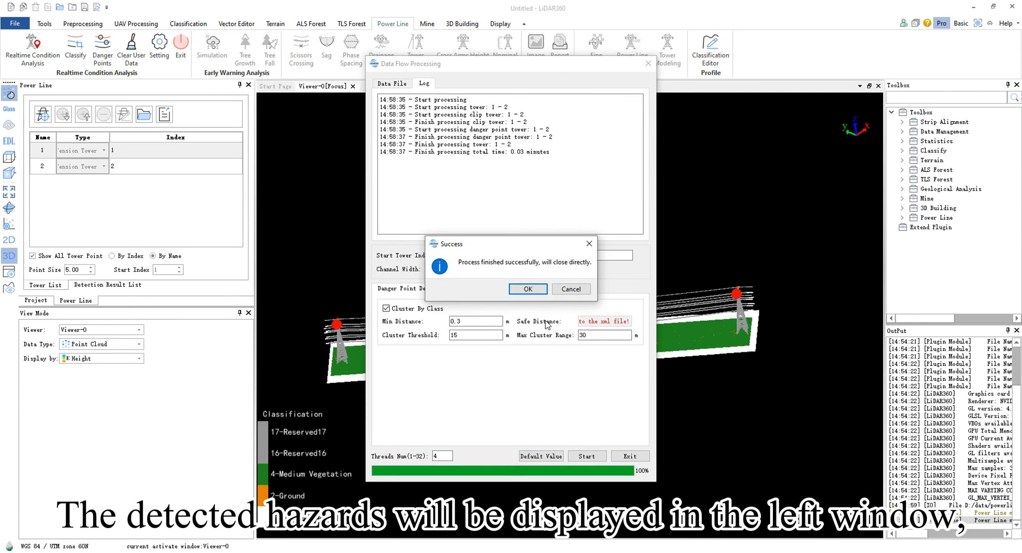
{"action": "left_click", "coordinate": [527, 289]}
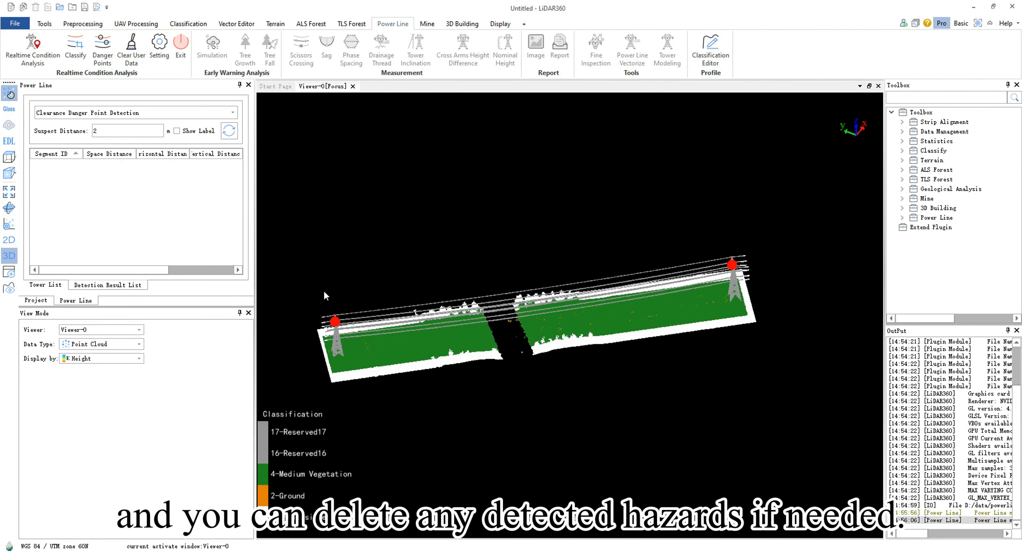
{"action": "left_click", "coordinate": [159, 49]}
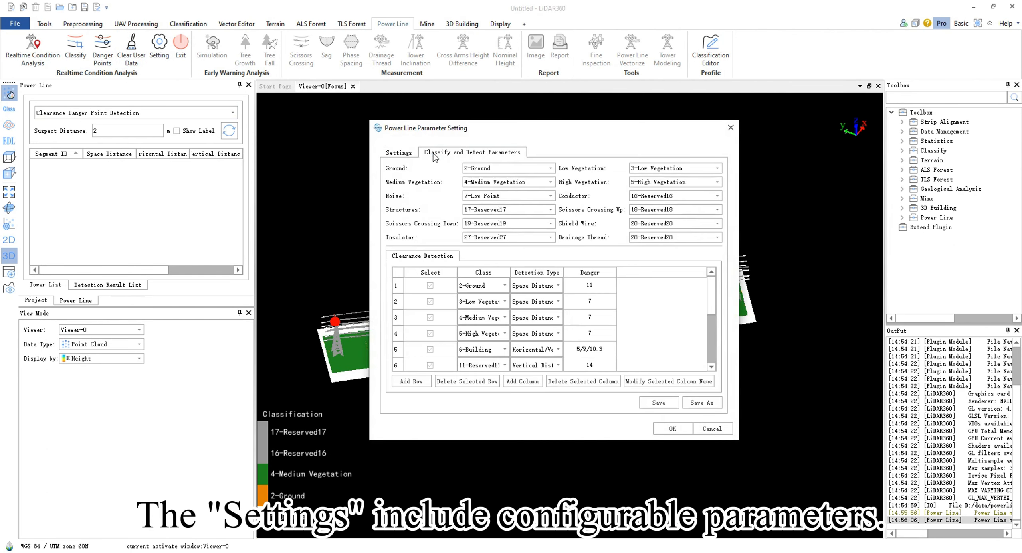
{"action": "left_click", "coordinate": [672, 429]}
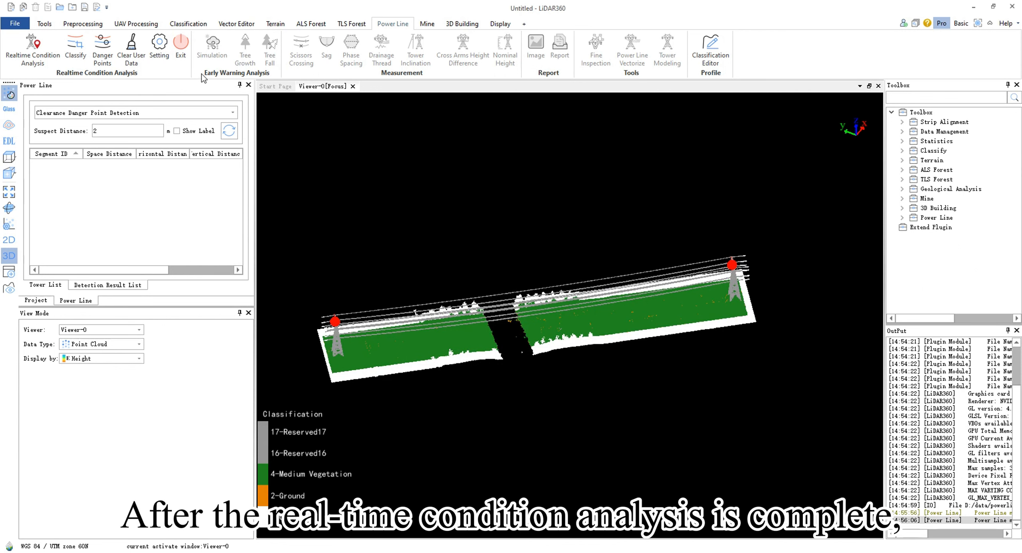
{"action": "mouse_move", "coordinate": [181, 46]}
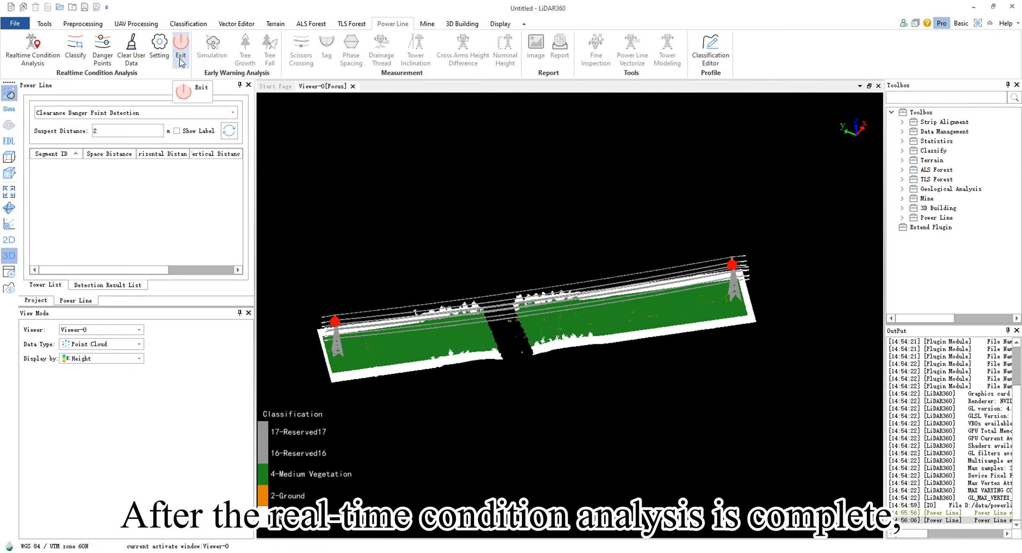